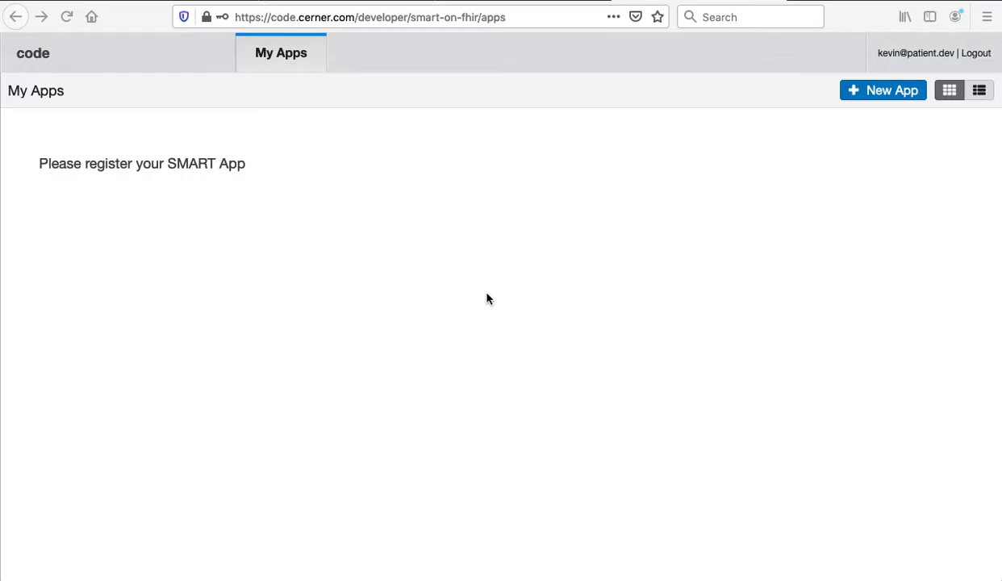
mouse_move(794, 107)
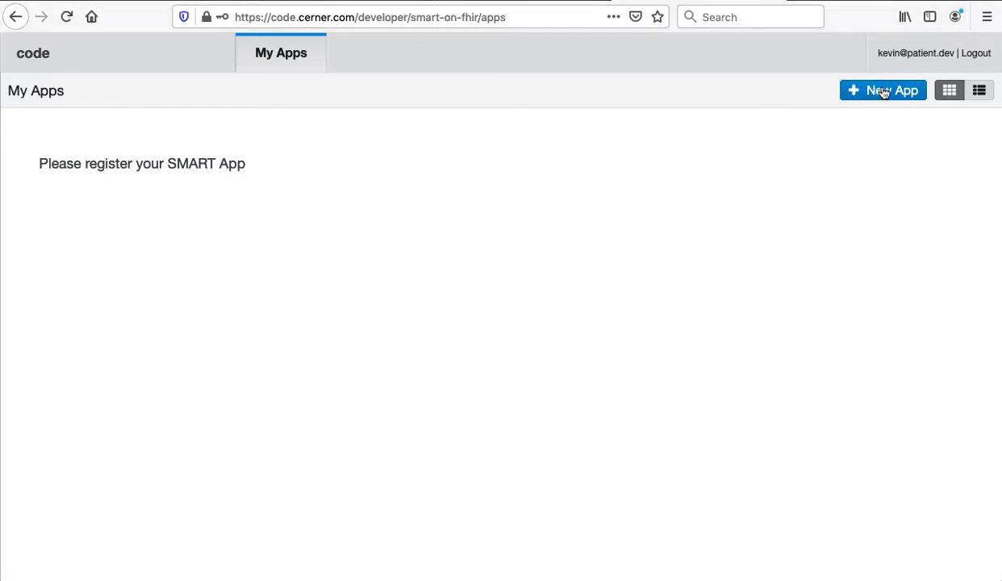
click(882, 89)
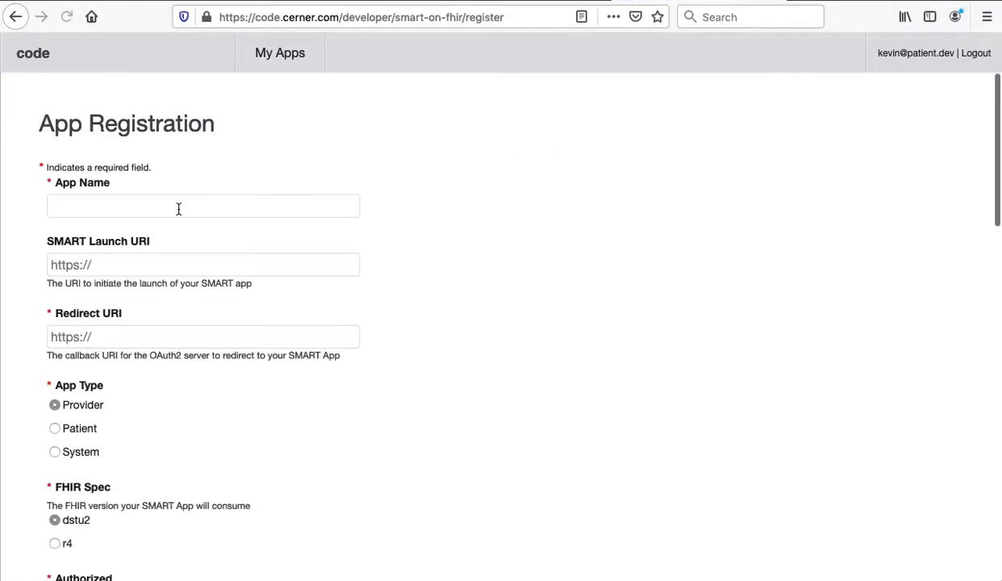
text(FHIR Intro)
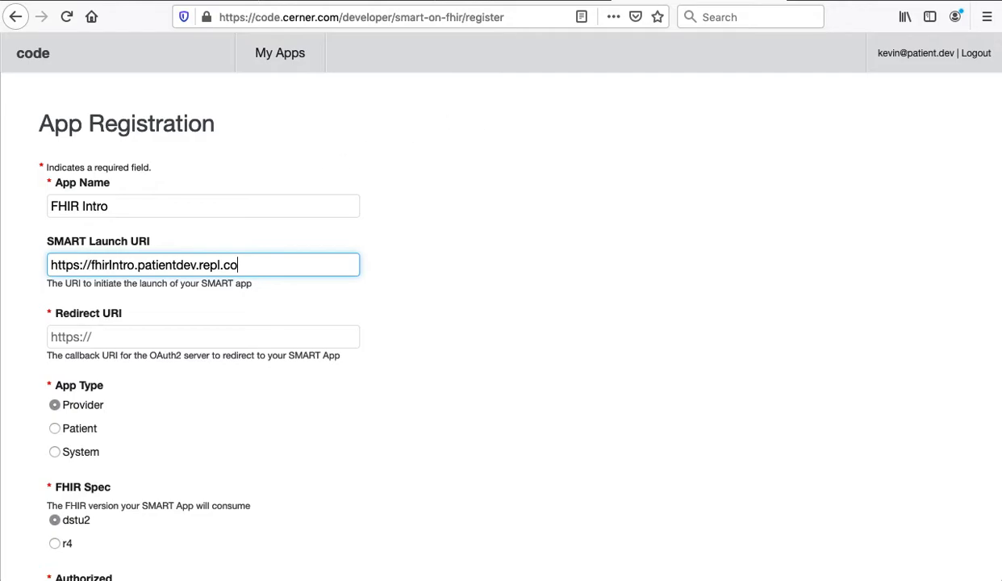
text(/laun)
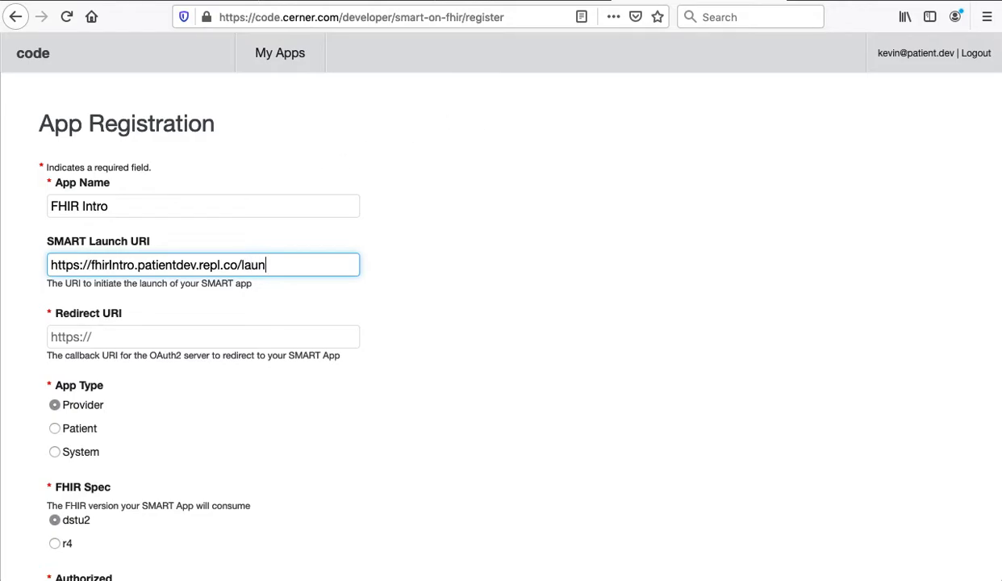
text(ch.html)
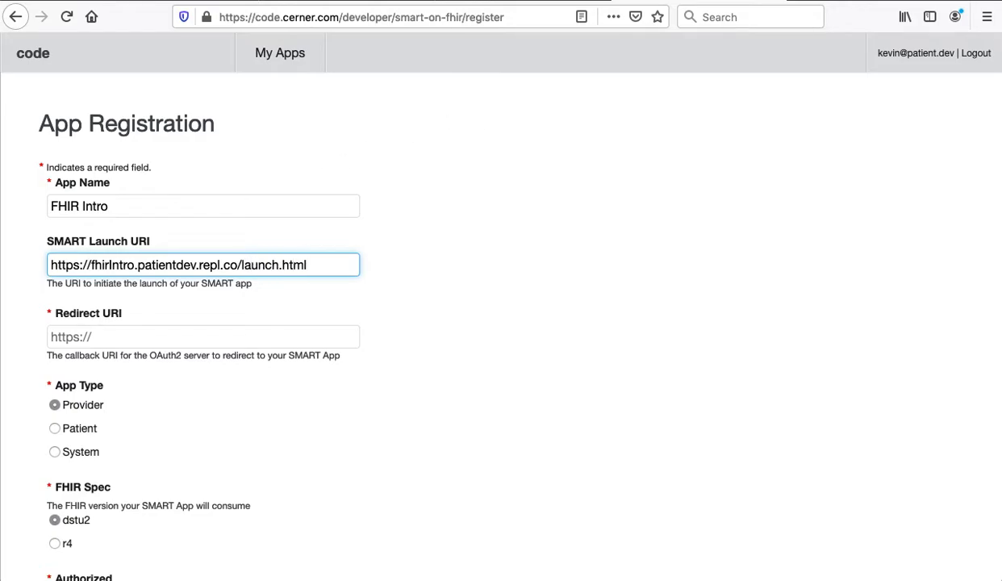
text(https://fhirIntro.patientdev.repl.co)
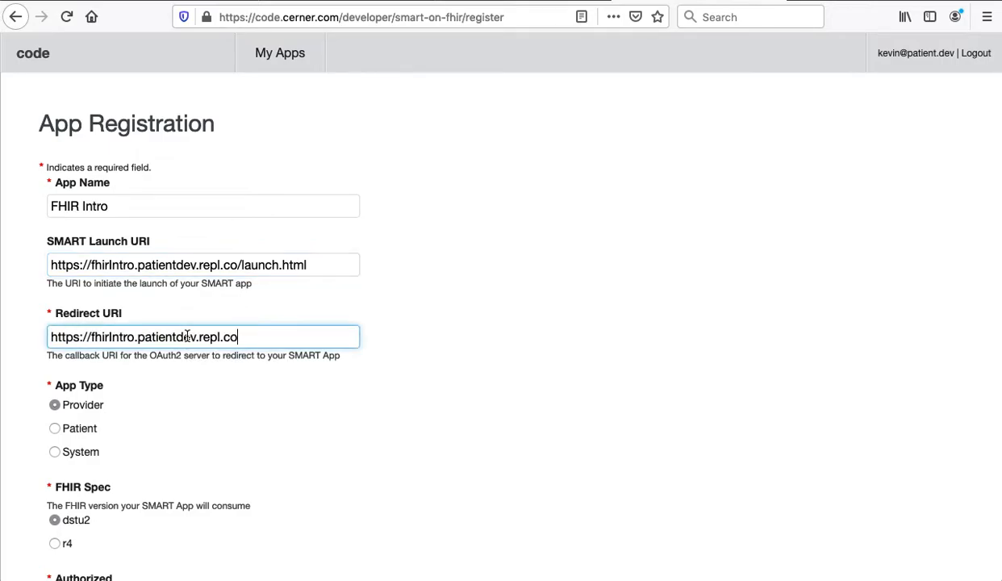
text(/app.html)
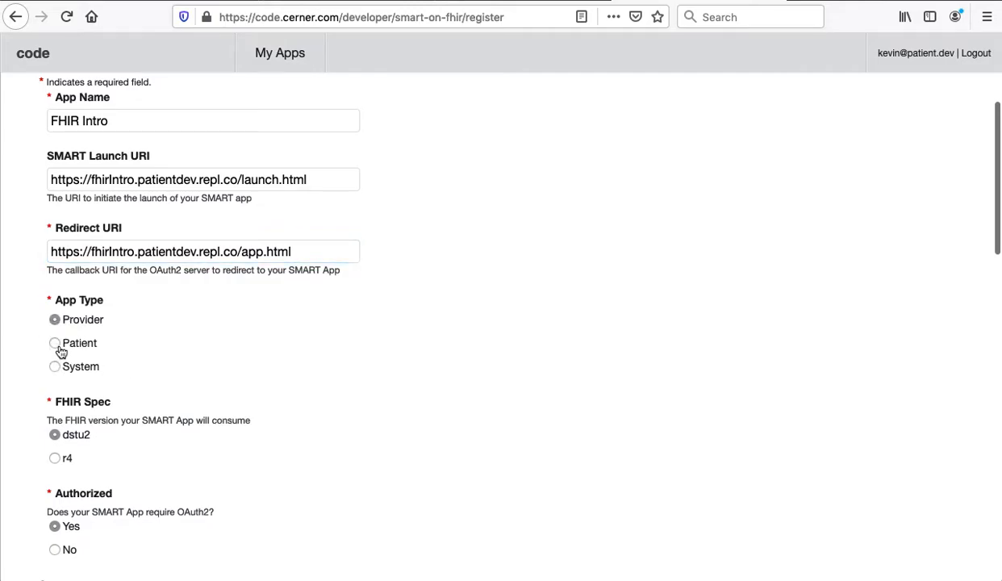
Switch App Type to Patient and scroll down to the Scopes section.
click(54, 343)
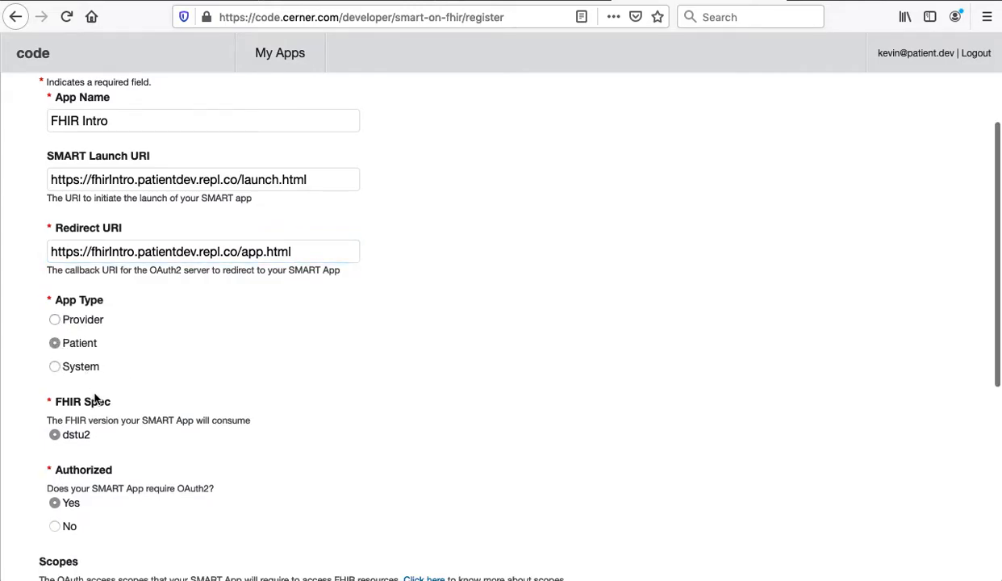
scroll(down, 3)
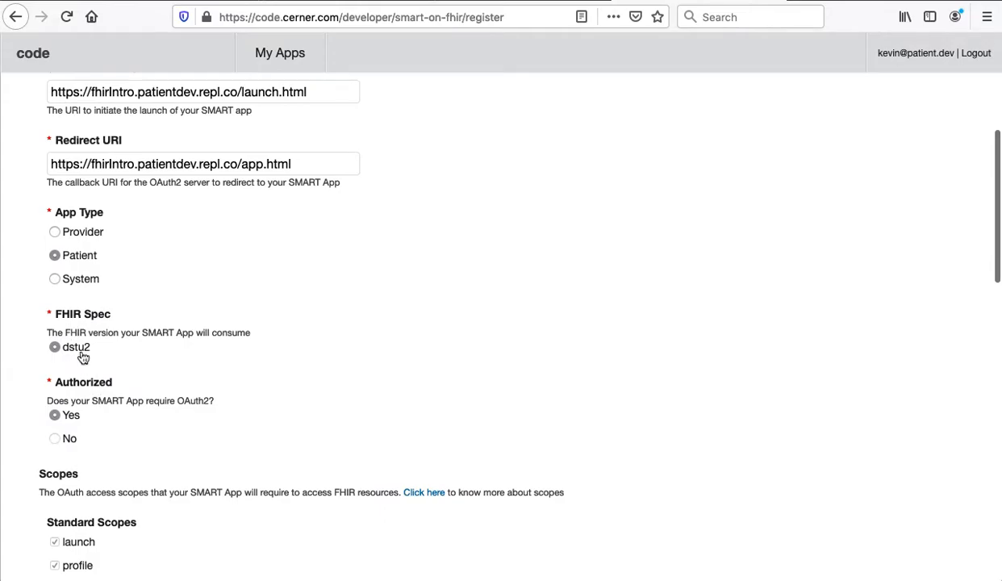
scroll(down, 3)
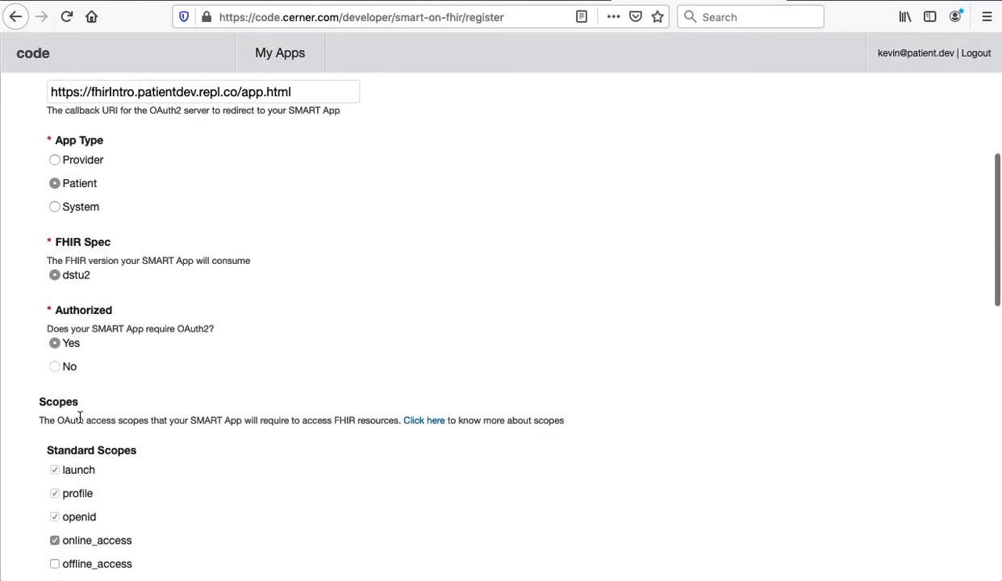
scroll(down, 3)
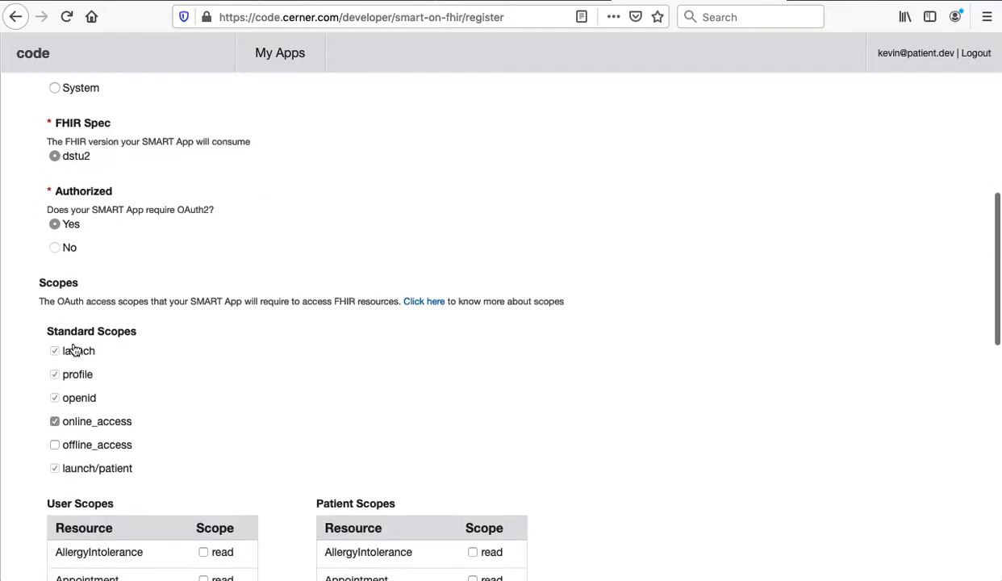
scroll(down, 3)
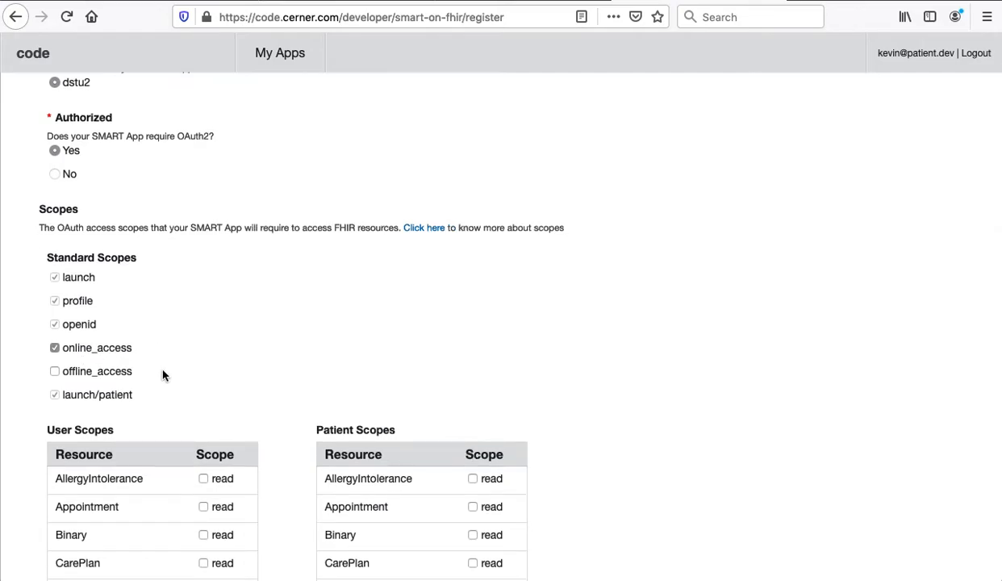
scroll(down, 3)
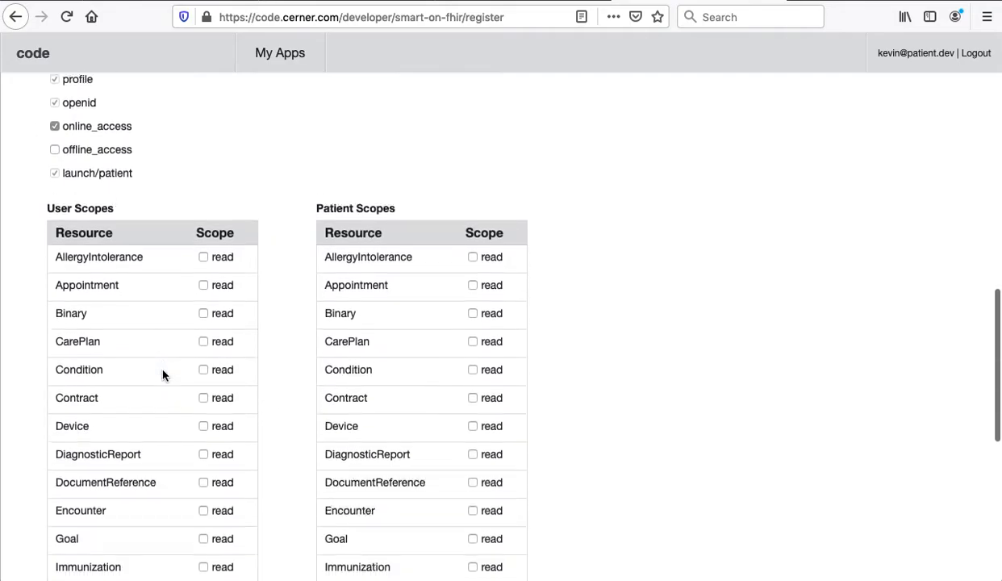
scroll(down, 3)
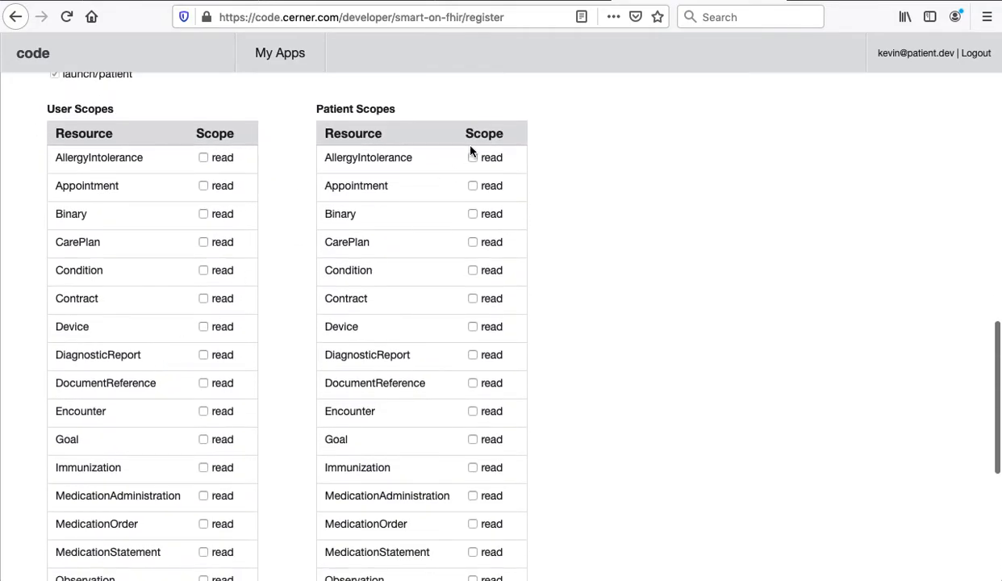
mouse_move(468, 411)
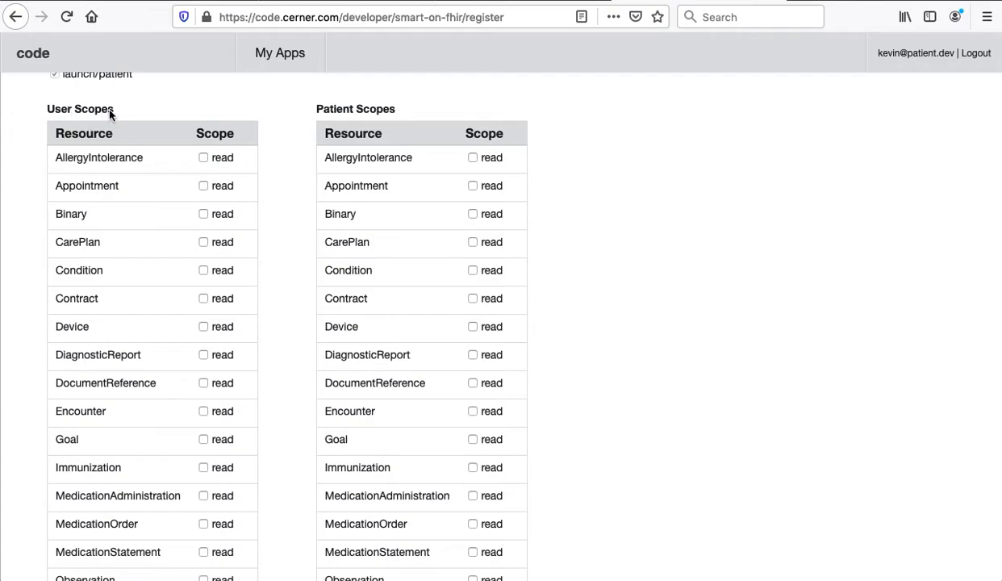
mouse_move(350, 158)
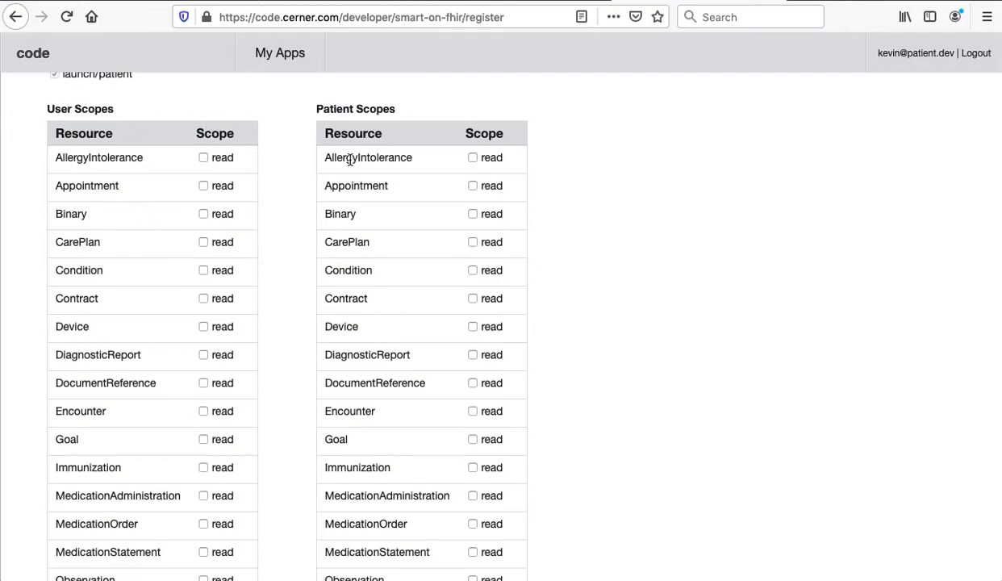
mouse_move(212, 148)
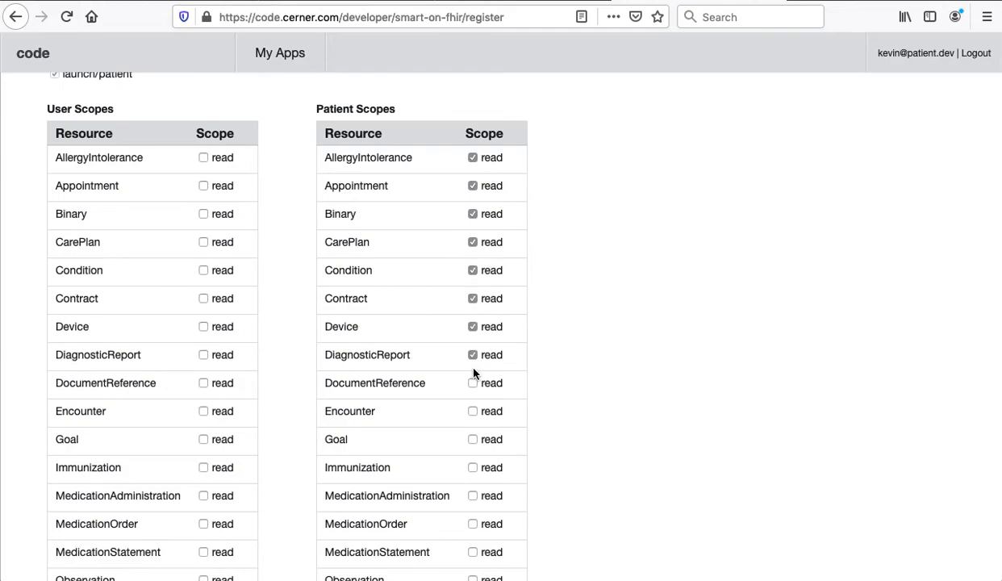
Check patient read scopes for MedicationAdministration, MedicationOrder, ProcedureRequest, Schedule and Slot.
scroll(down, 3)
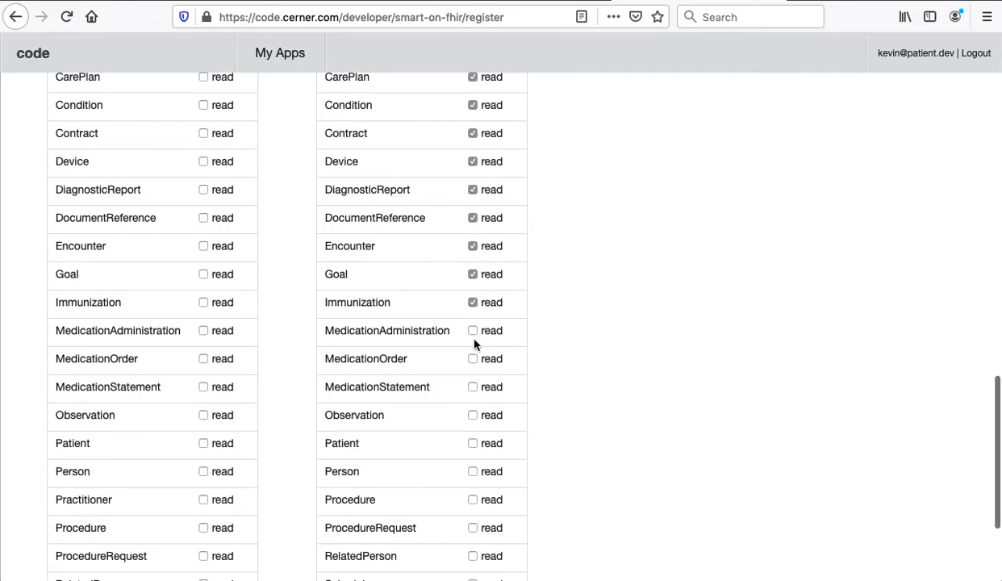
click(473, 330)
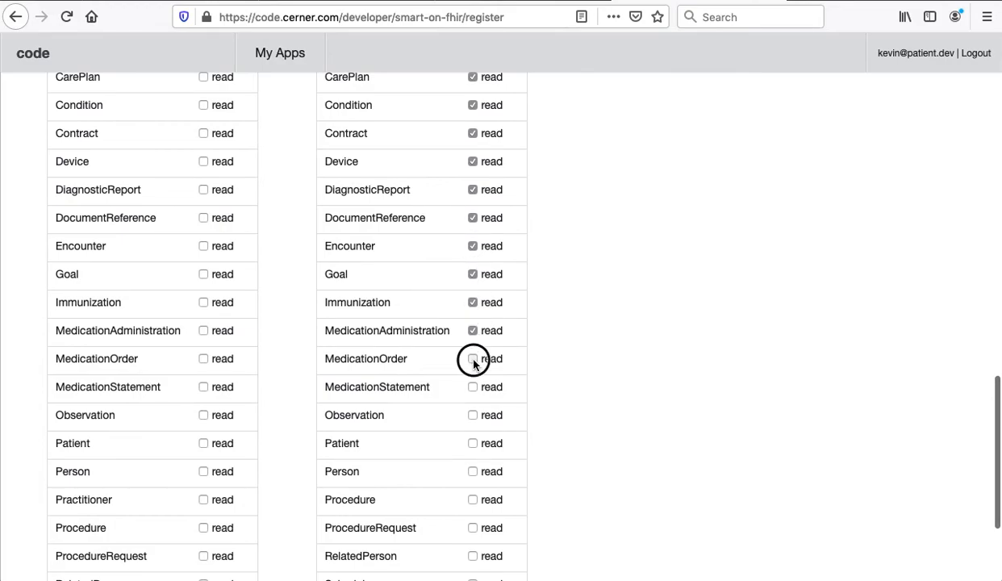
click(473, 359)
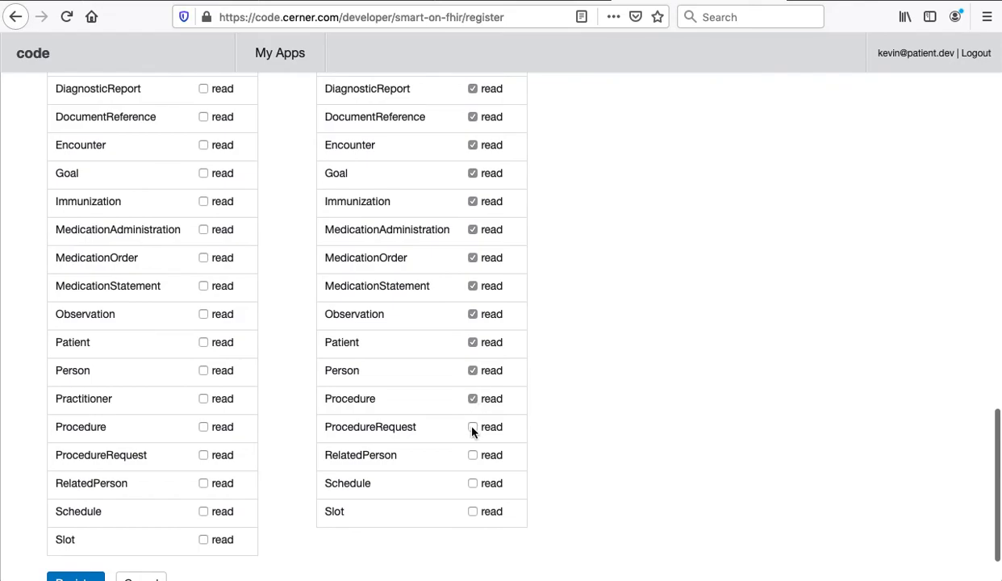
click(473, 427)
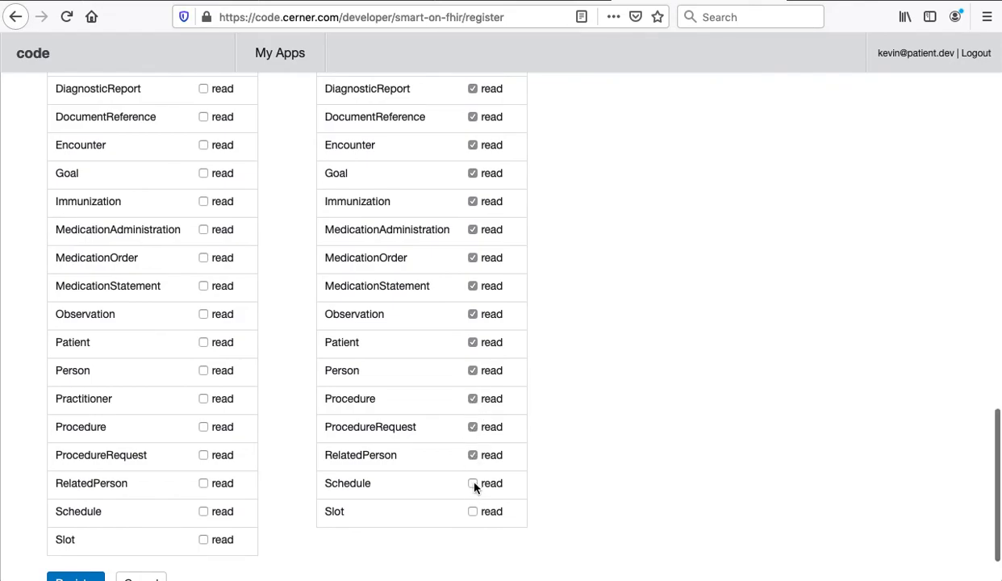
click(472, 483)
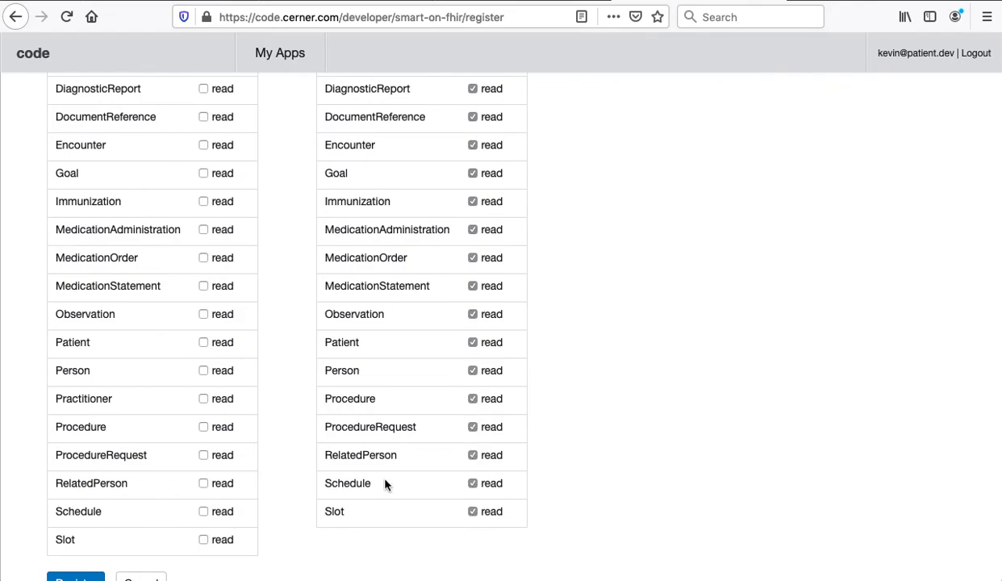
click(75, 577)
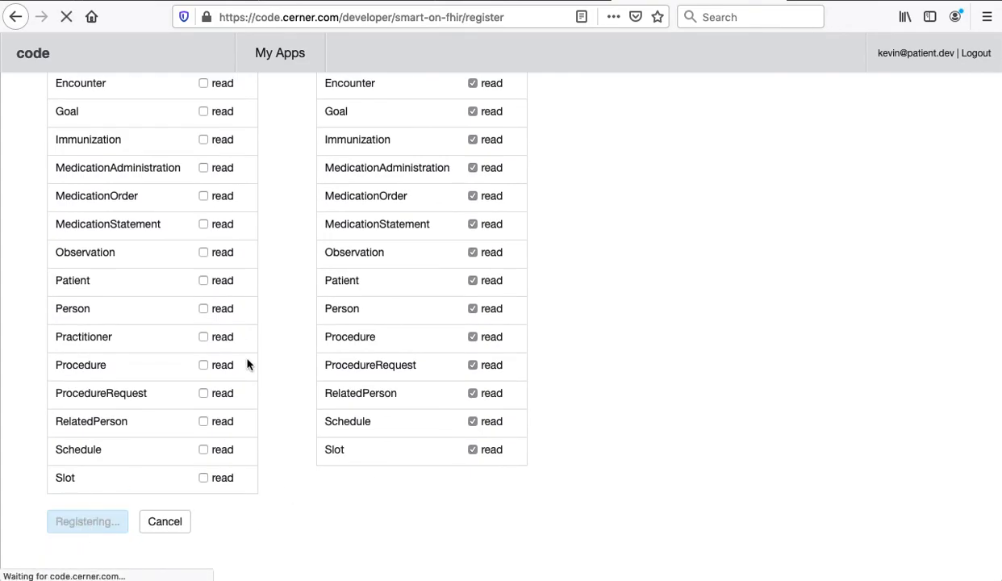
Submit the FHIR Intro registration with the Register button.
click(87, 521)
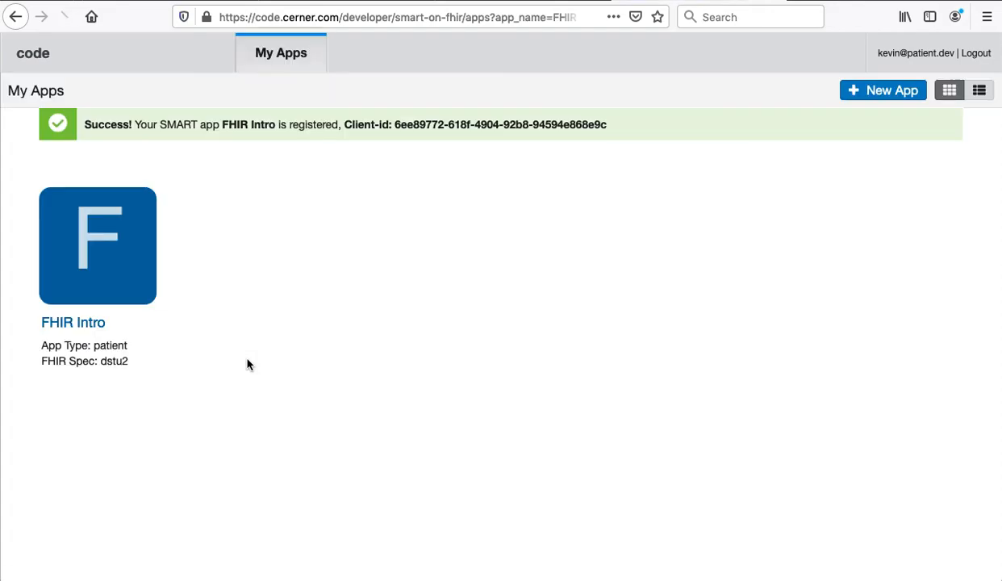